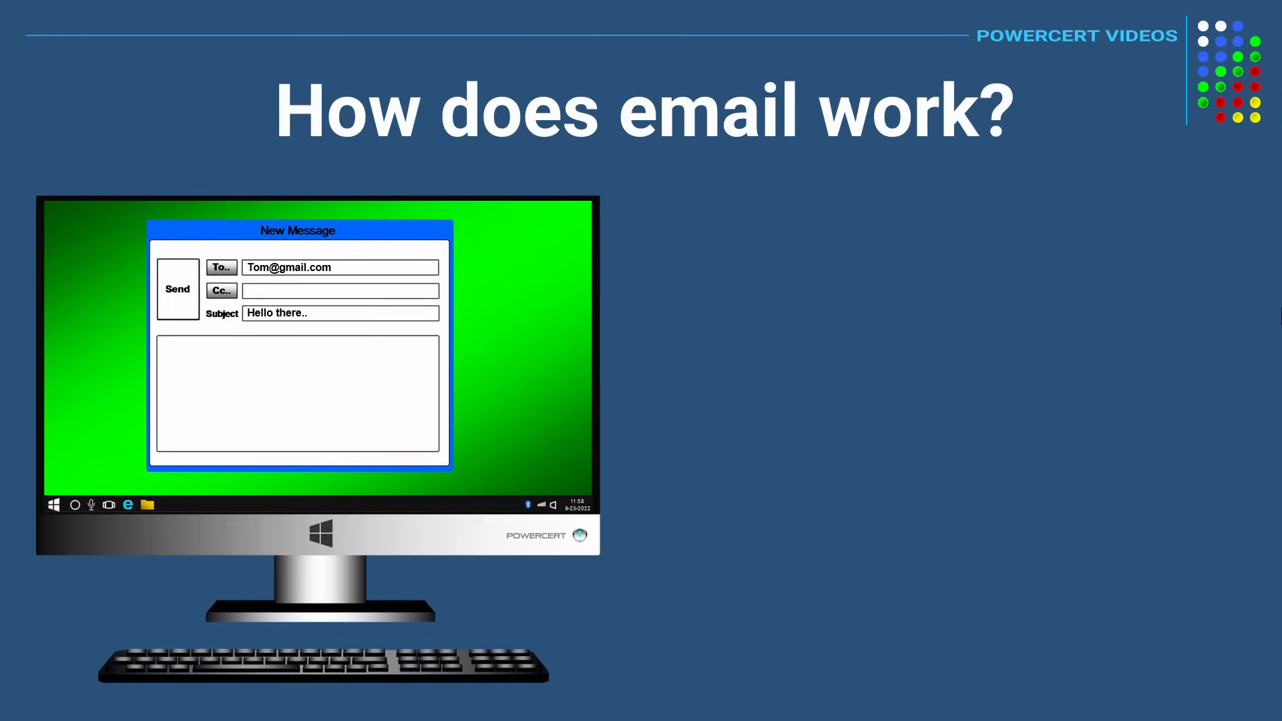
type("Hello.")
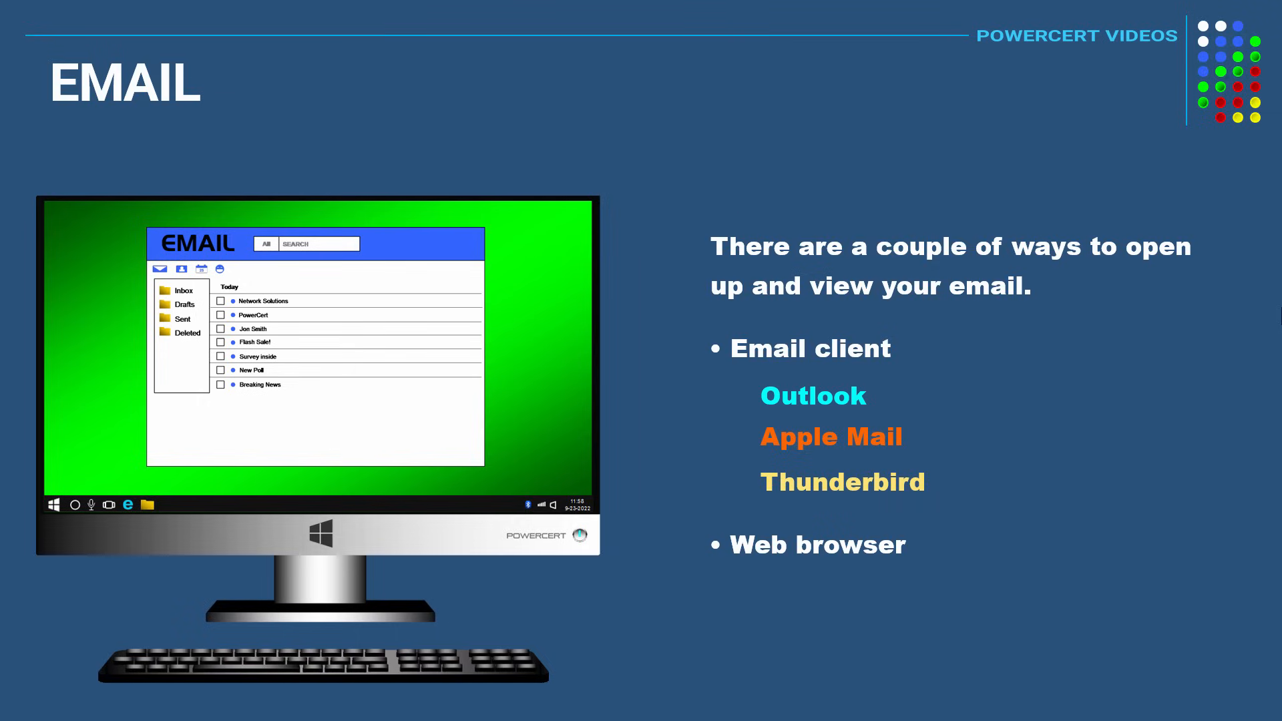
left_click(160, 269)
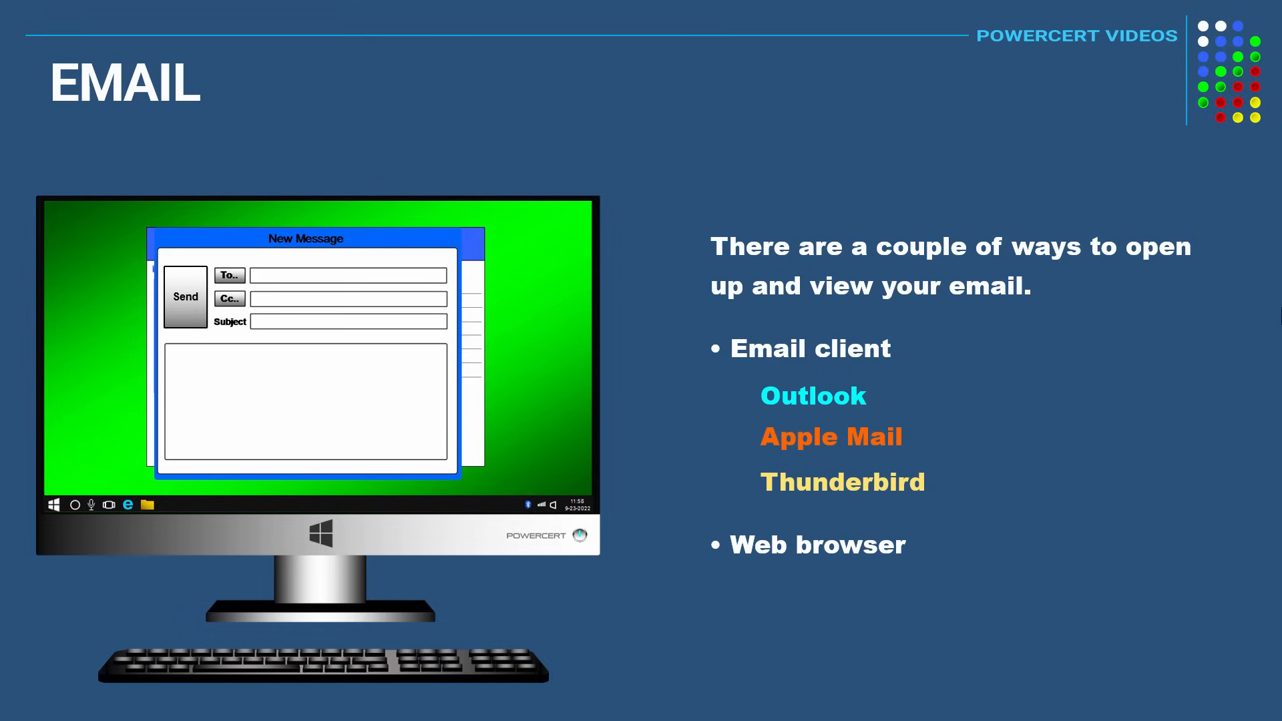
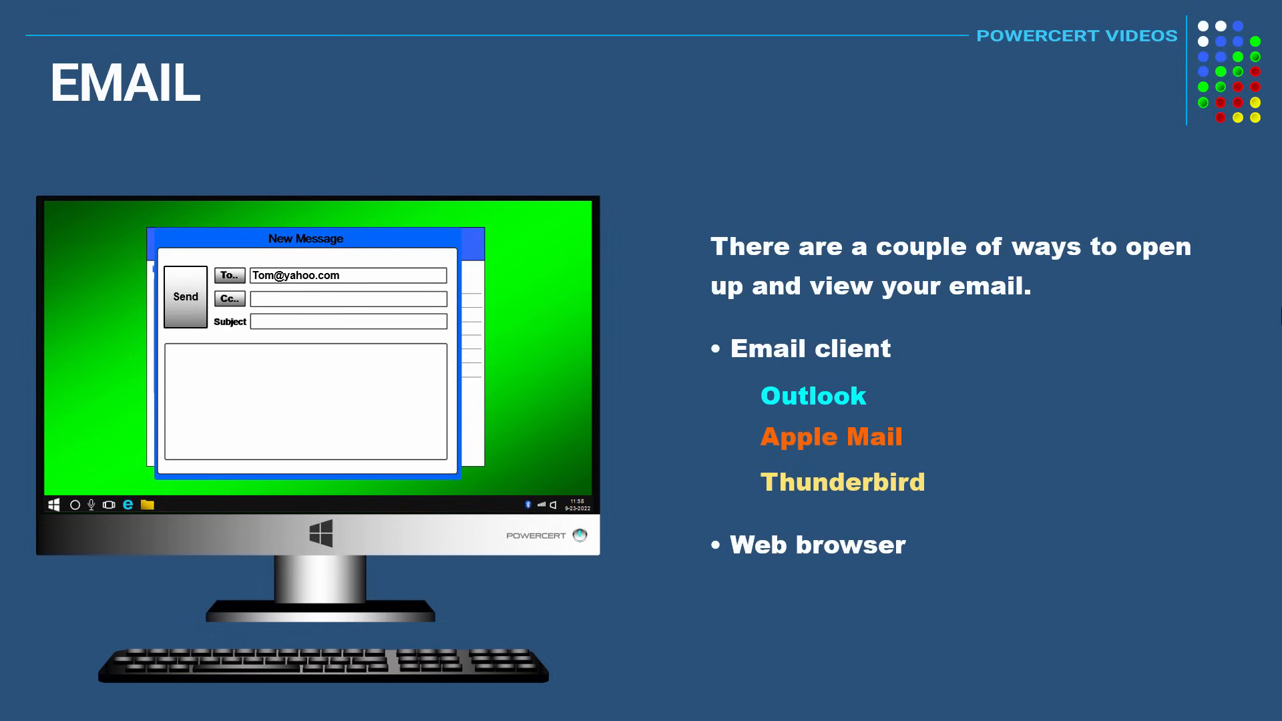
type("Hello there..")
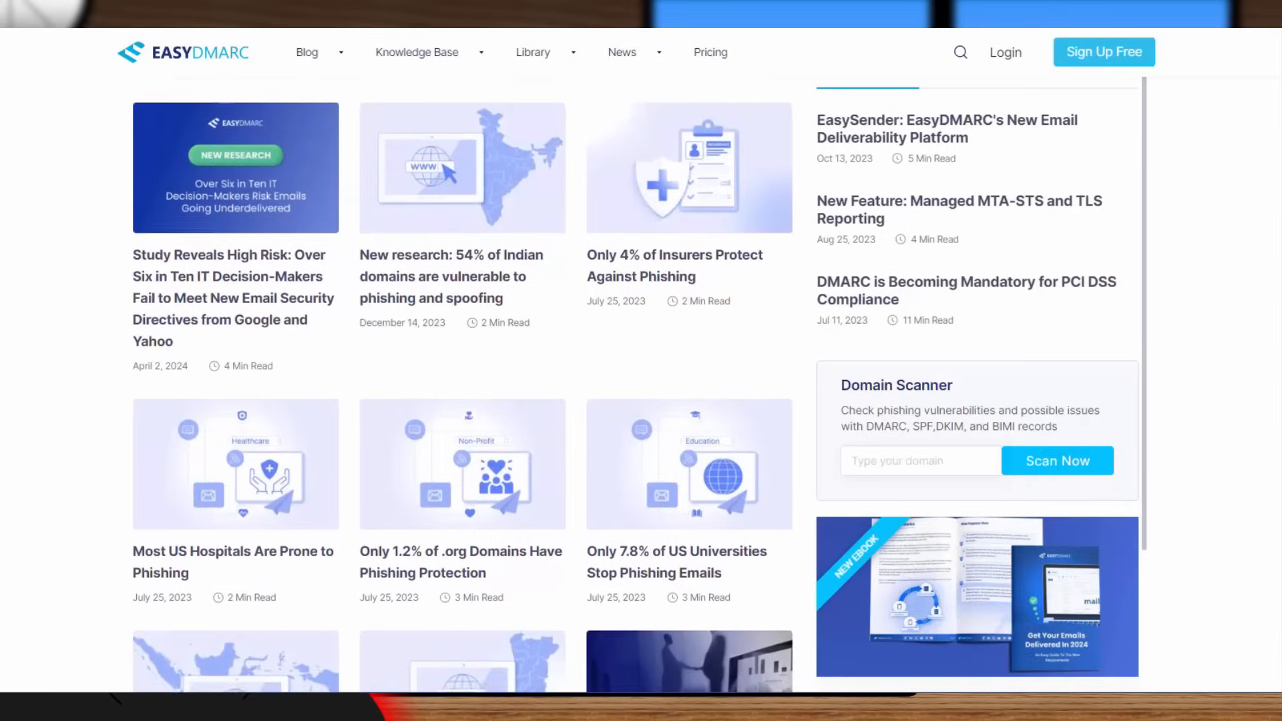
Browse down the EasyDMARC blog's phishing and email-security articles
scroll("down", 3)
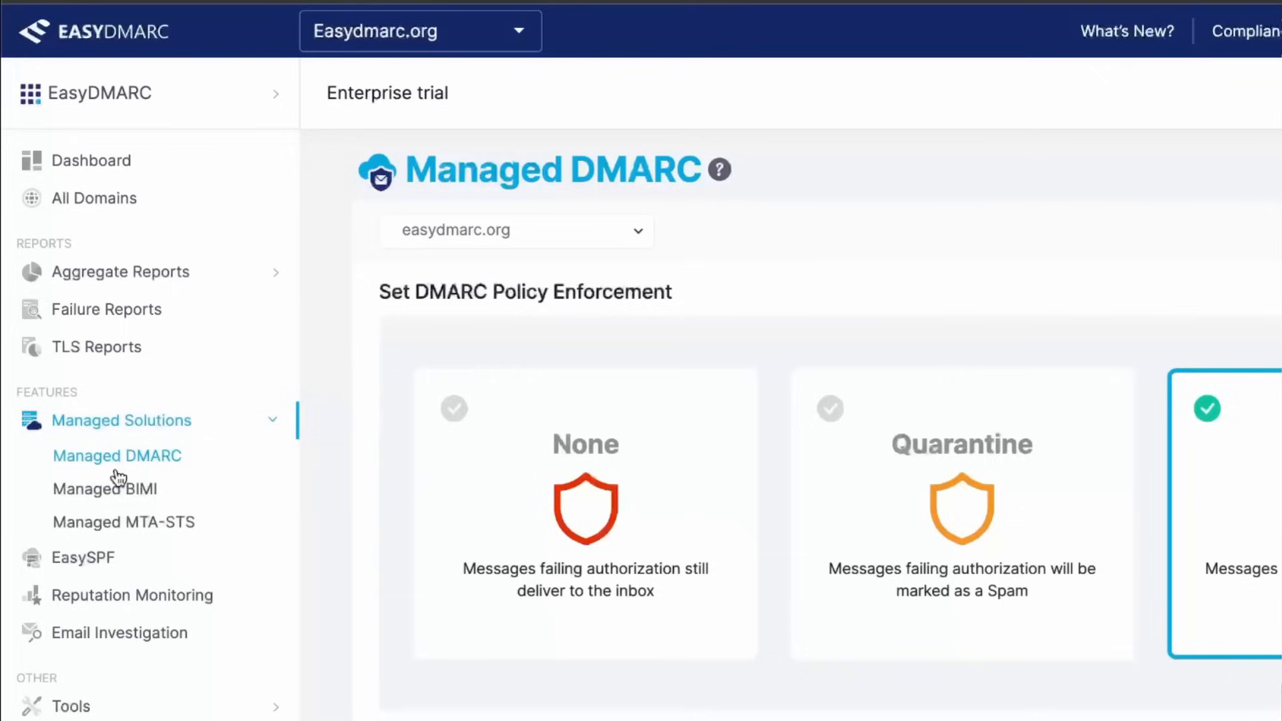
Review the Domain Scanner record check results and SPF article, then view Aggregate Reports by Compliance
left_click(82, 557)
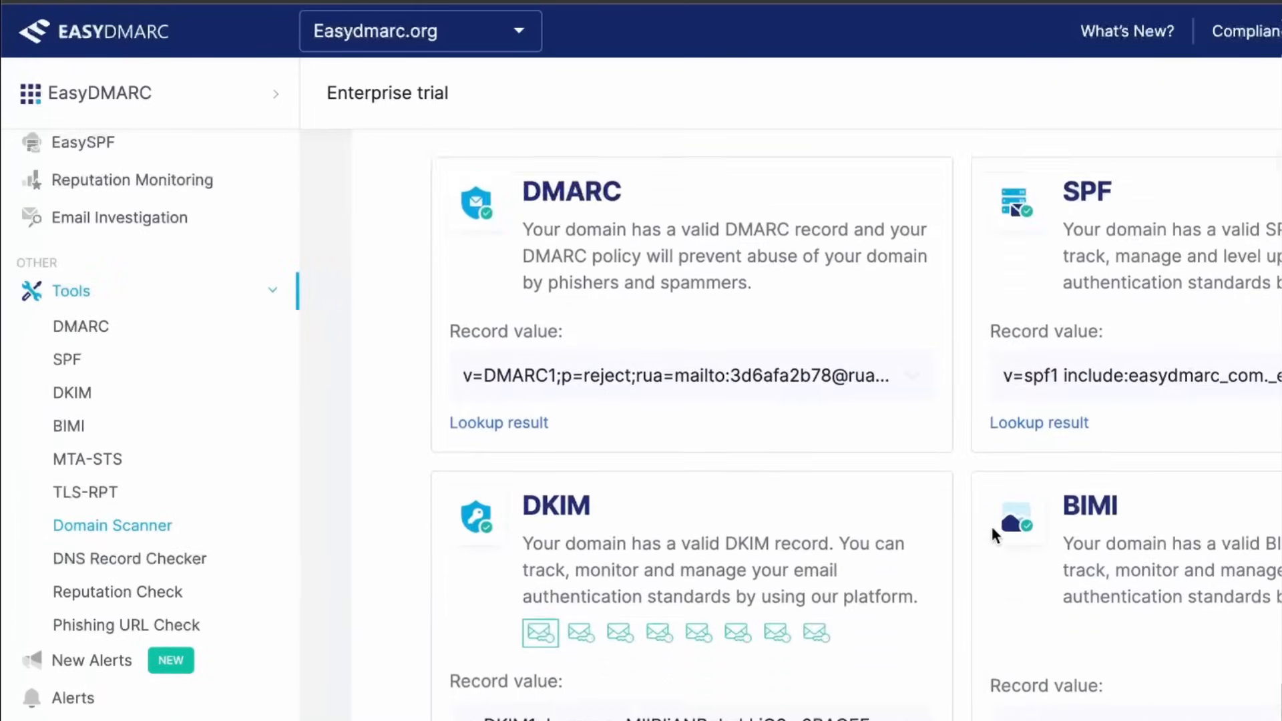
scroll("down", 3)
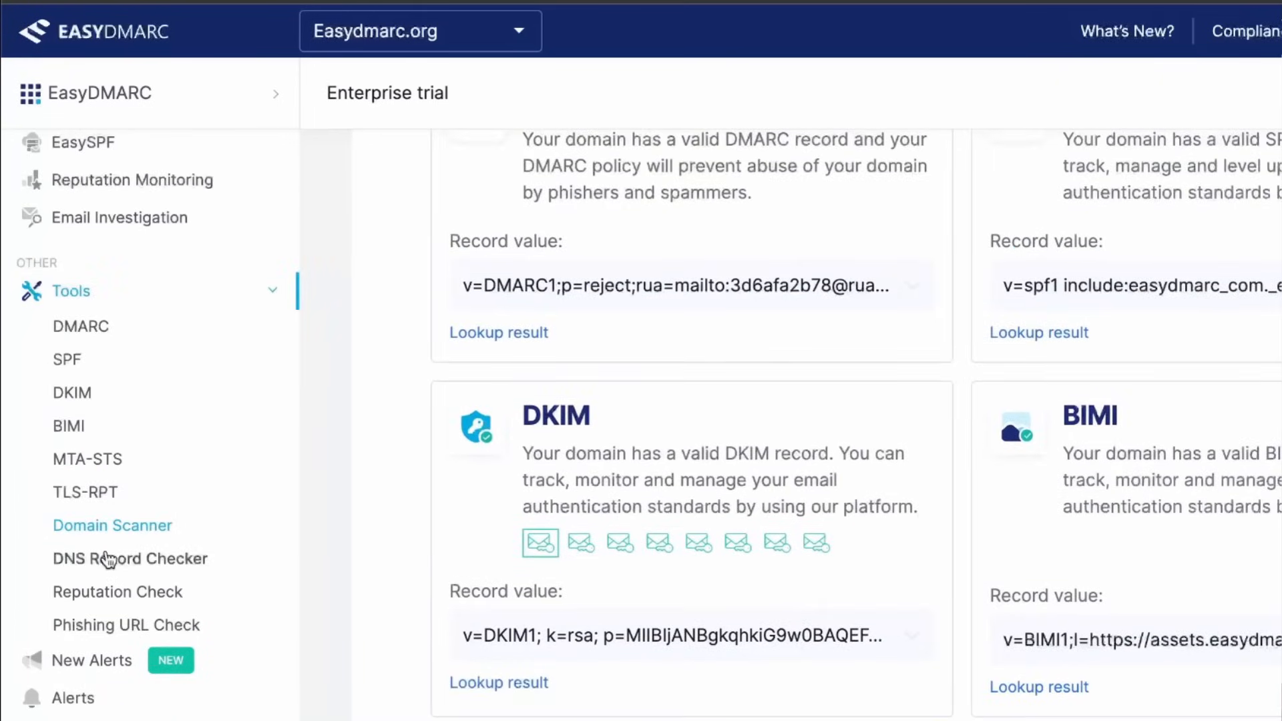
mouse_move(118, 634)
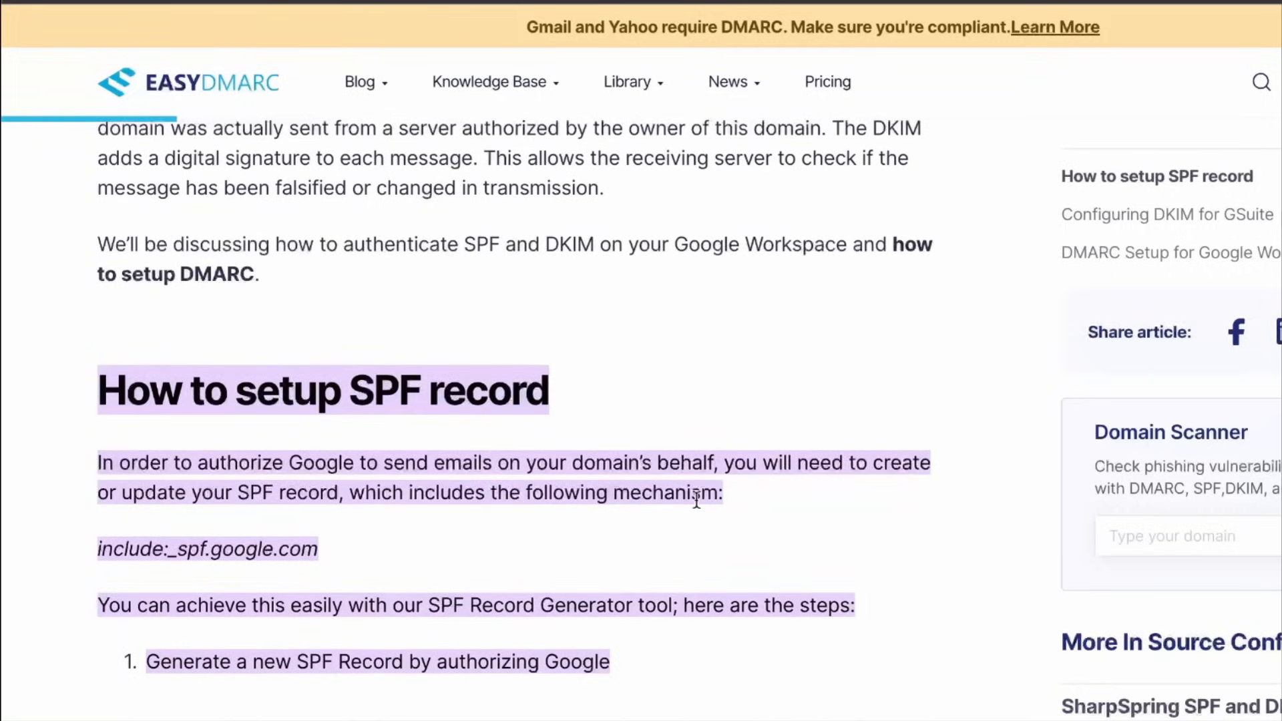
scroll("down", 3)
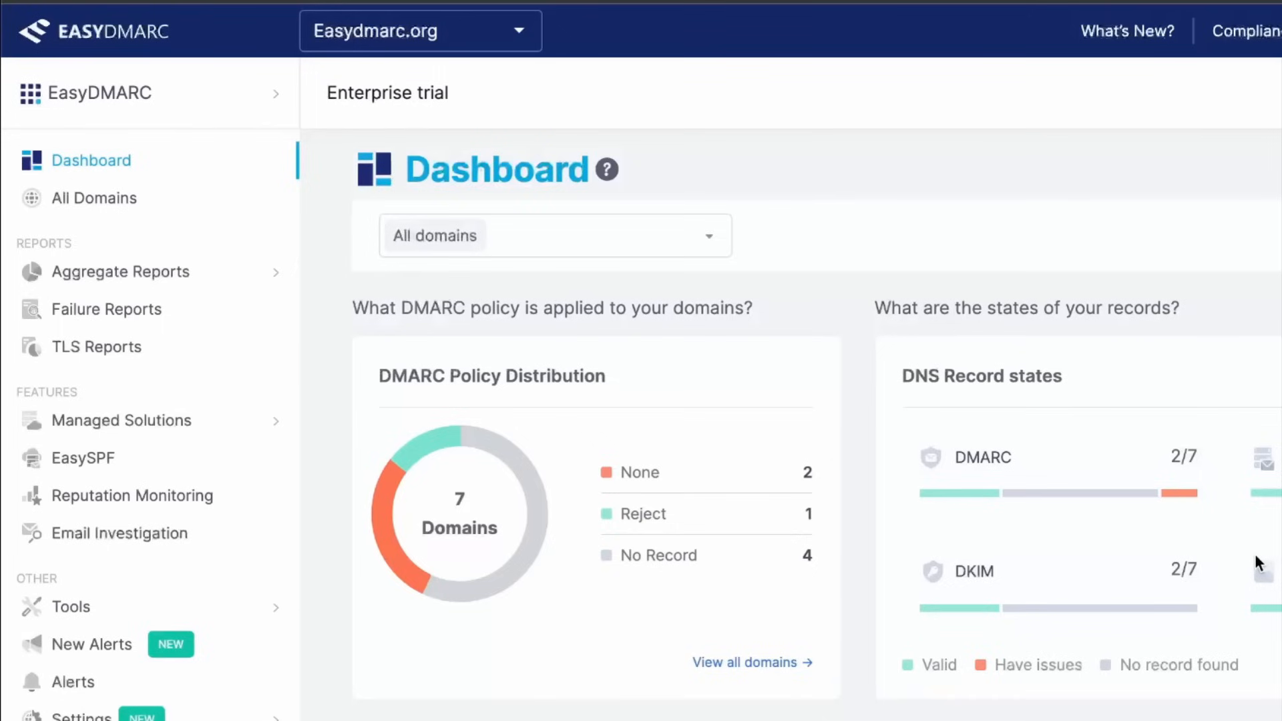
left_click(119, 272)
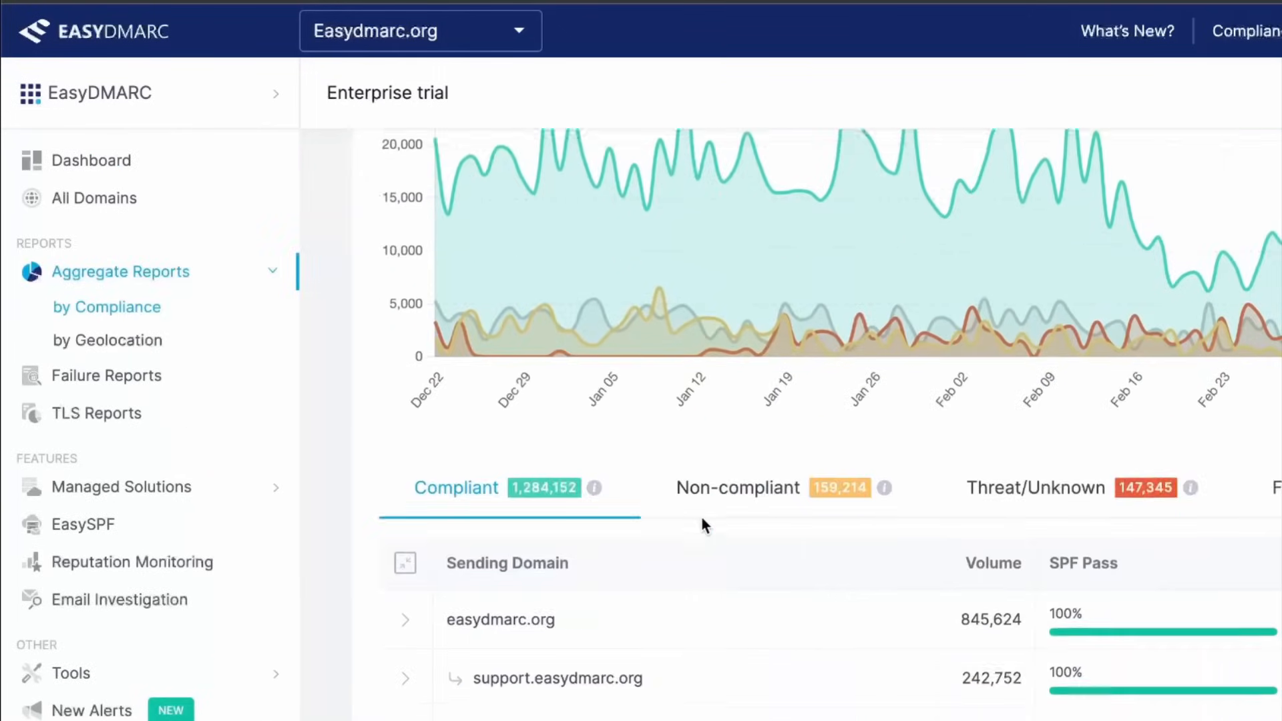